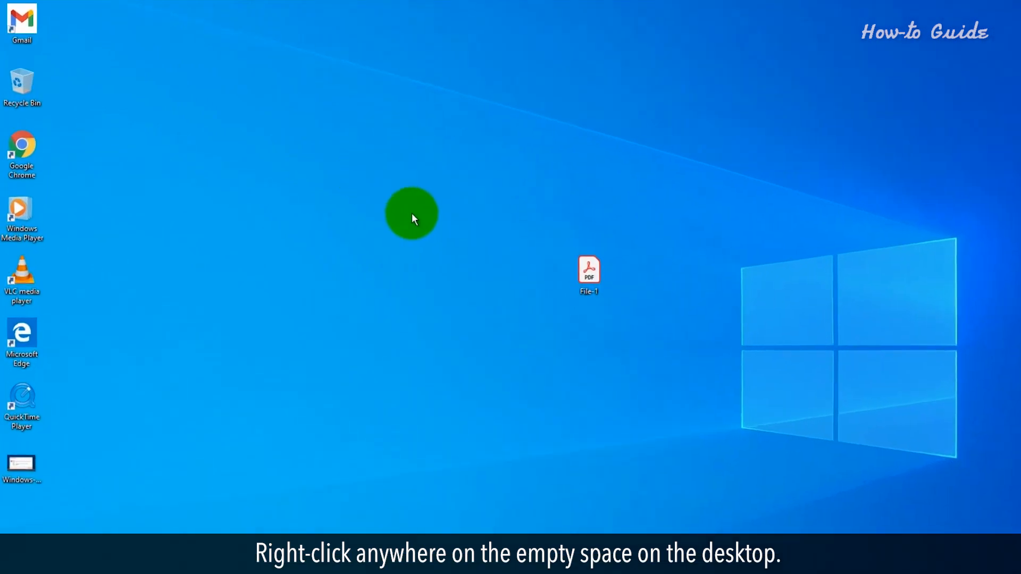
Create a new folder on the desktop from the empty-space context menu.
{"action": "right_click", "coordinate": [536, 279]}
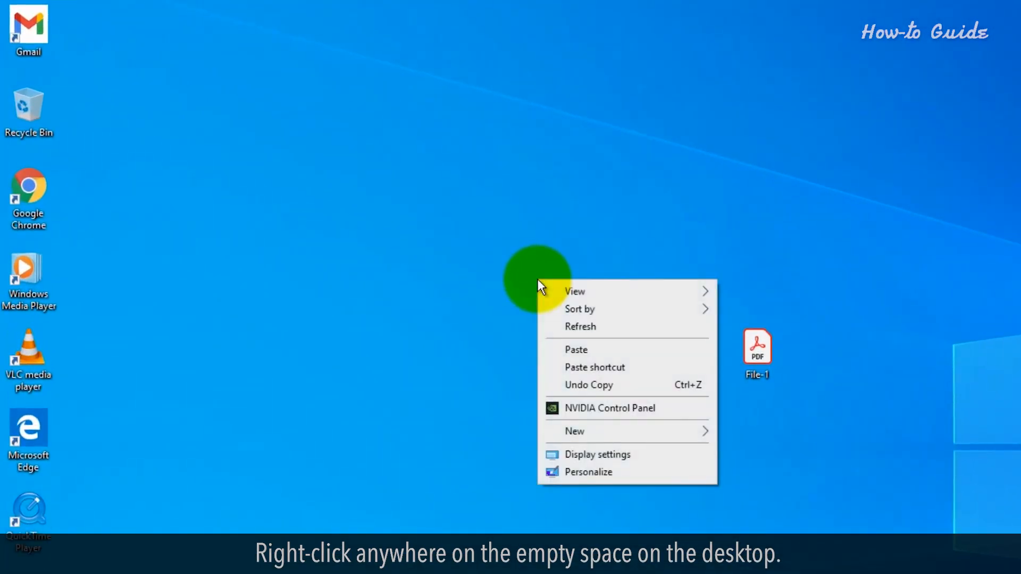
{"action": "mouse_move", "coordinate": [682, 449]}
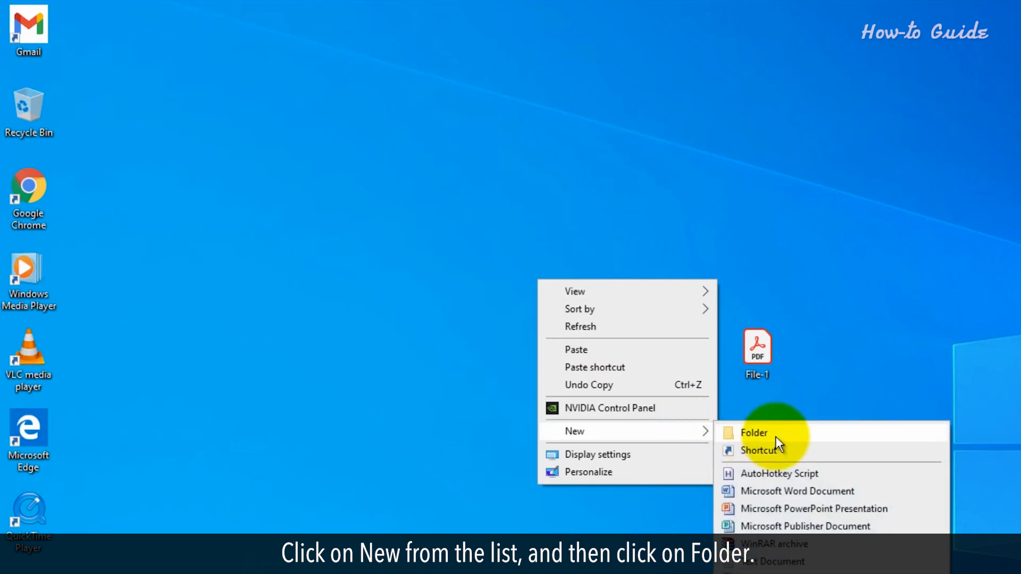
{"action": "left_click", "coordinate": [753, 433]}
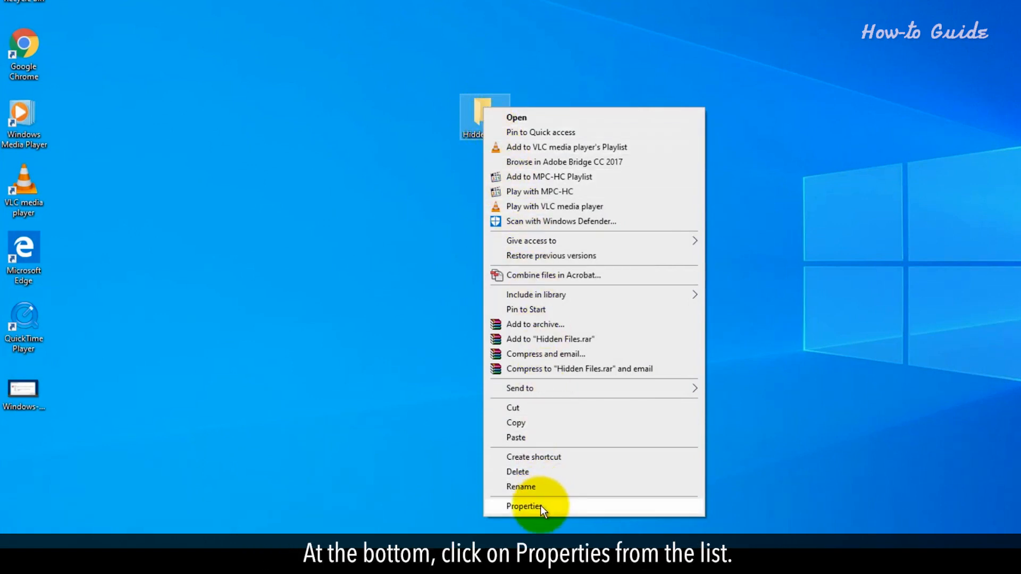
Mark 'Hidden Files' as Hidden in Properties, applying to the folder, subfolders and files.
{"action": "left_click", "coordinate": [524, 506]}
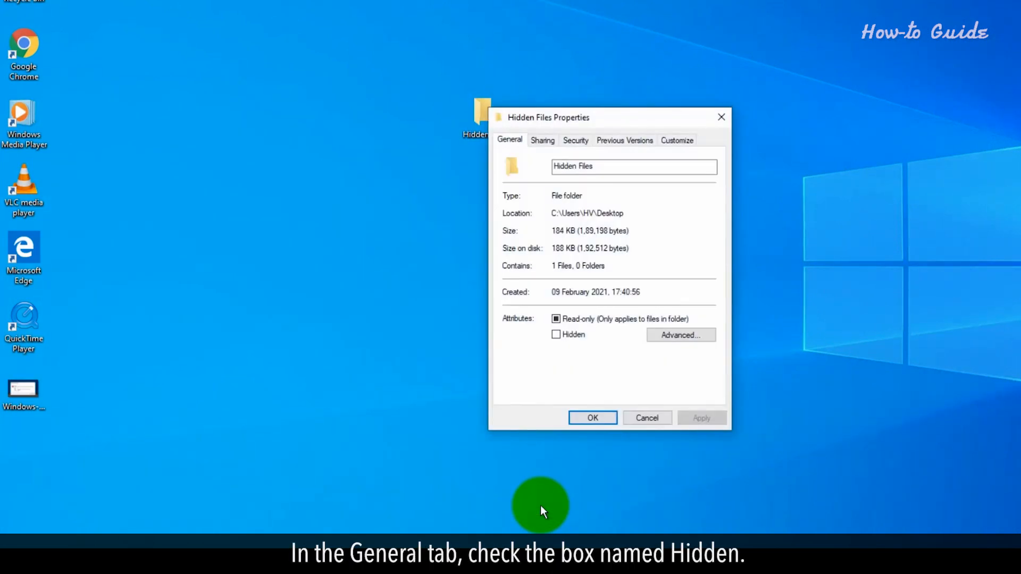
{"action": "mouse_move", "coordinate": [545, 408]}
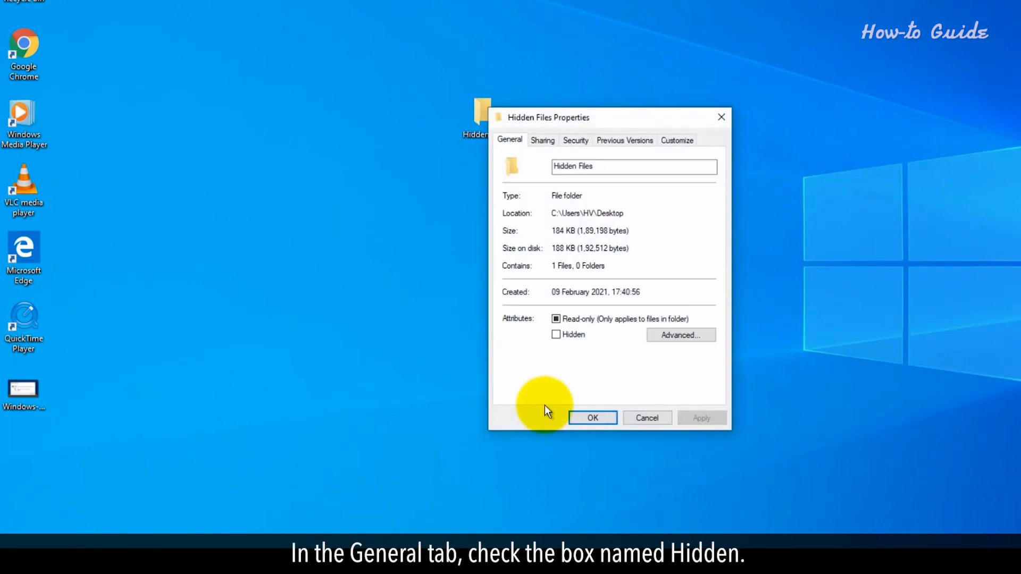
{"action": "left_click", "coordinate": [556, 334]}
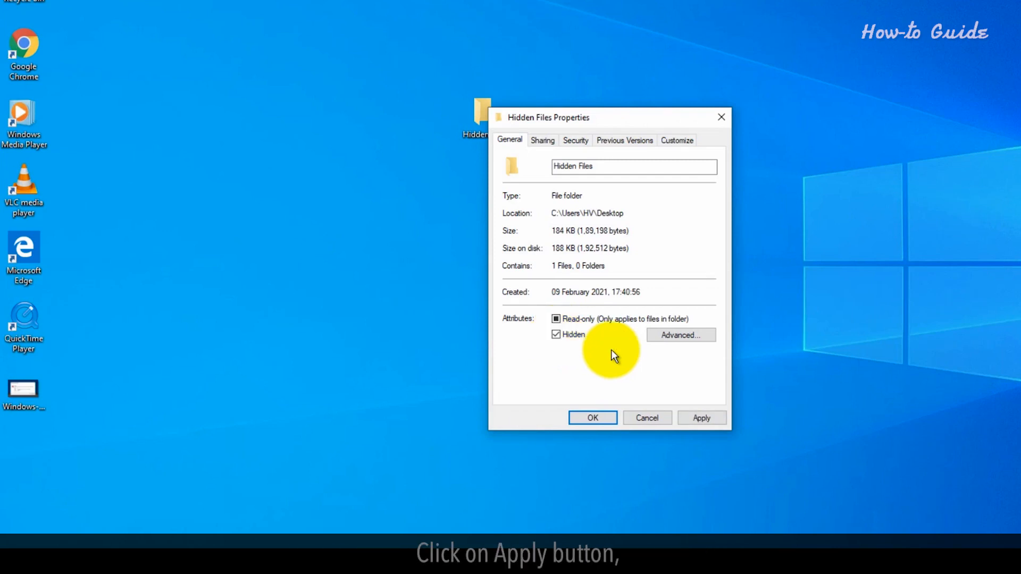
{"action": "left_click", "coordinate": [700, 417]}
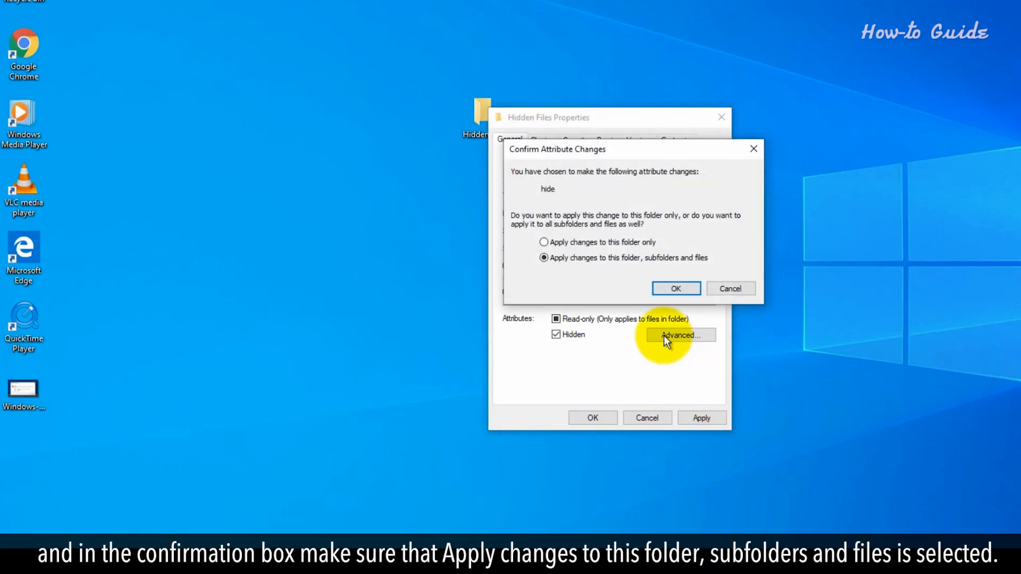
{"action": "mouse_move", "coordinate": [580, 275]}
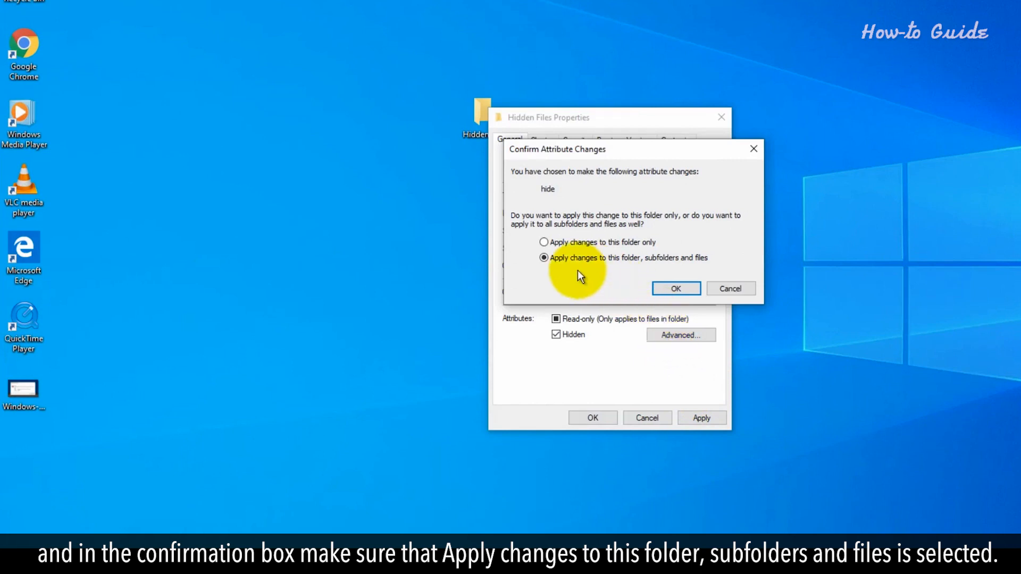
{"action": "mouse_move", "coordinate": [629, 265]}
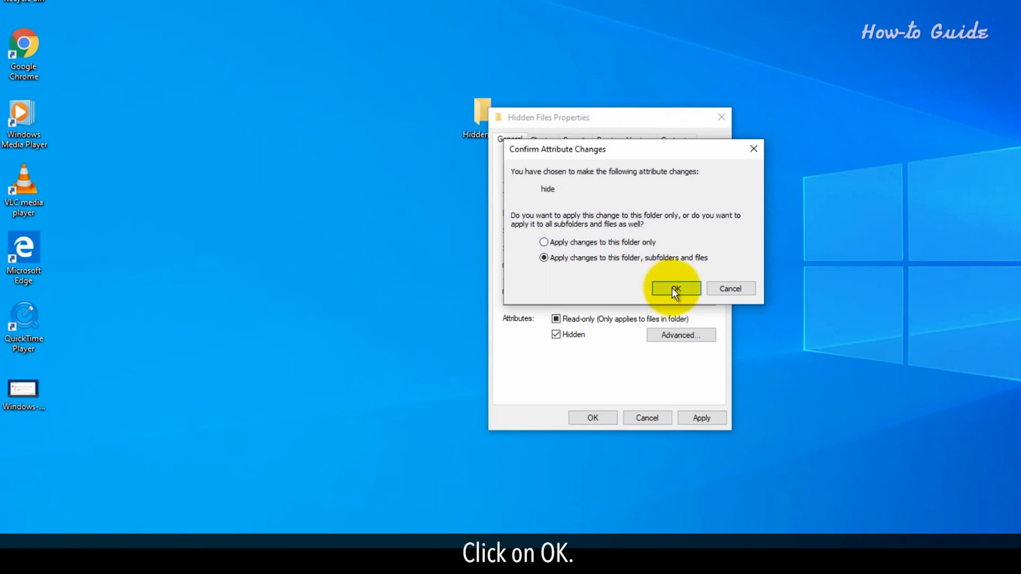
{"action": "left_click", "coordinate": [675, 288]}
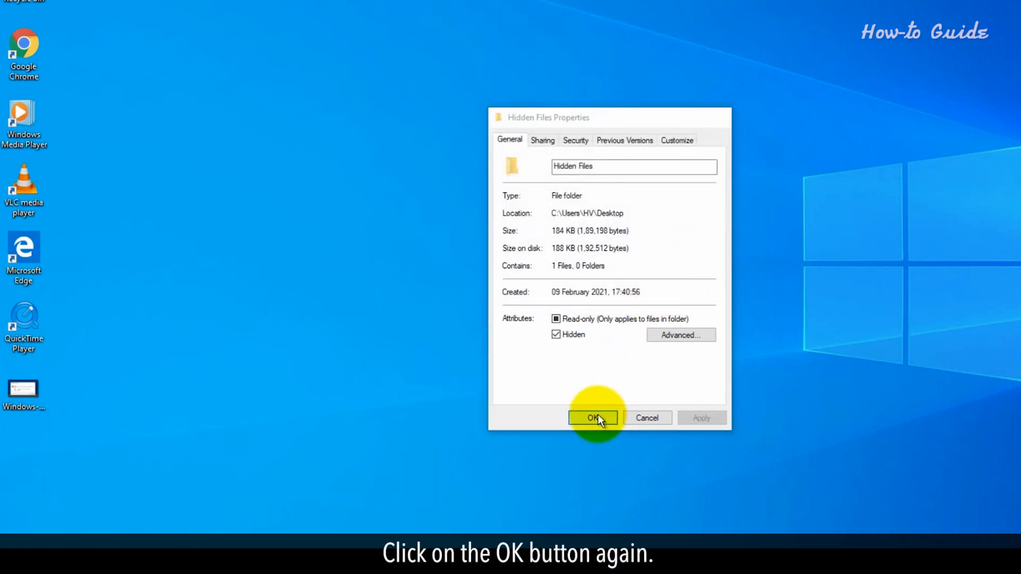
{"action": "left_click", "coordinate": [593, 417]}
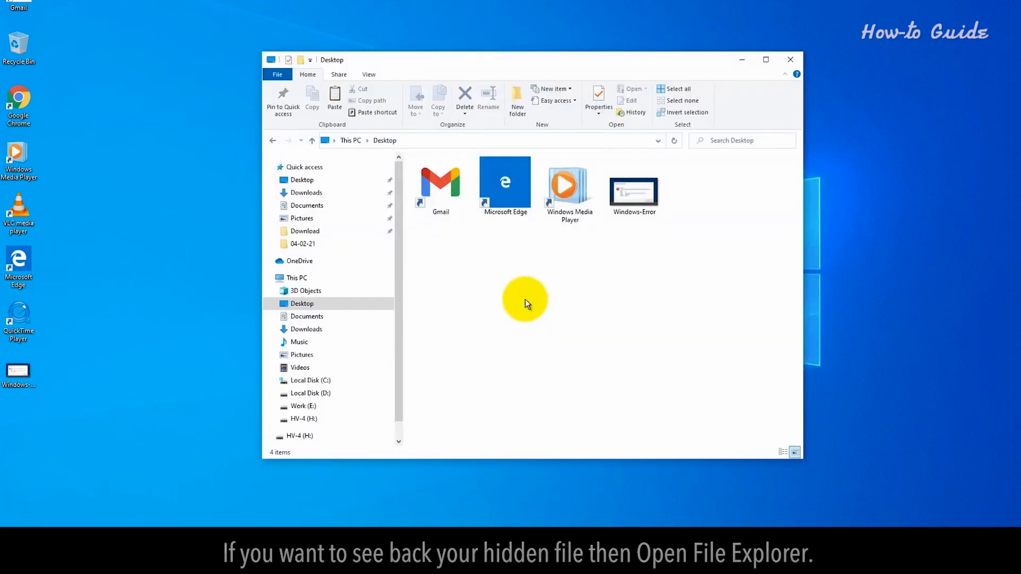
Show the View ribbon for the Desktop folder in File Explorer.
{"action": "left_click", "coordinate": [369, 75]}
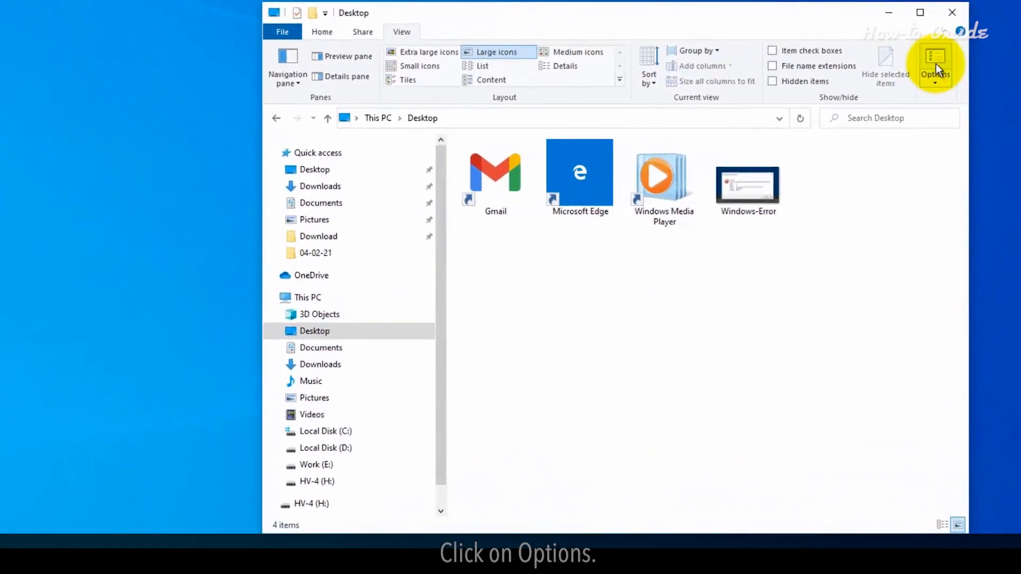
Enable 'Show hidden files, folders, and drives' in Folder Options so 'Hidden Files' reappears.
{"action": "left_click", "coordinate": [935, 61]}
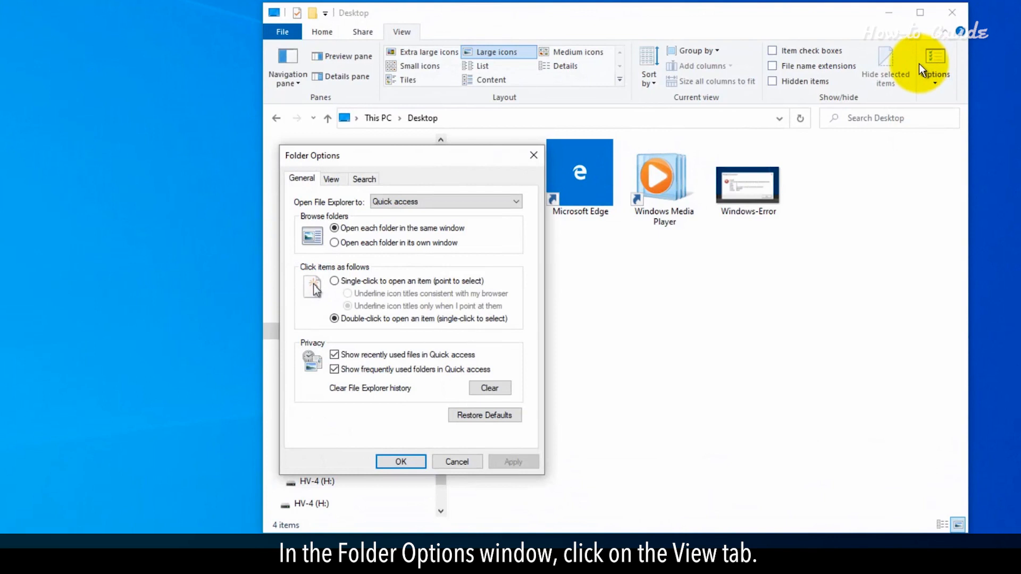
{"action": "left_click", "coordinate": [332, 178]}
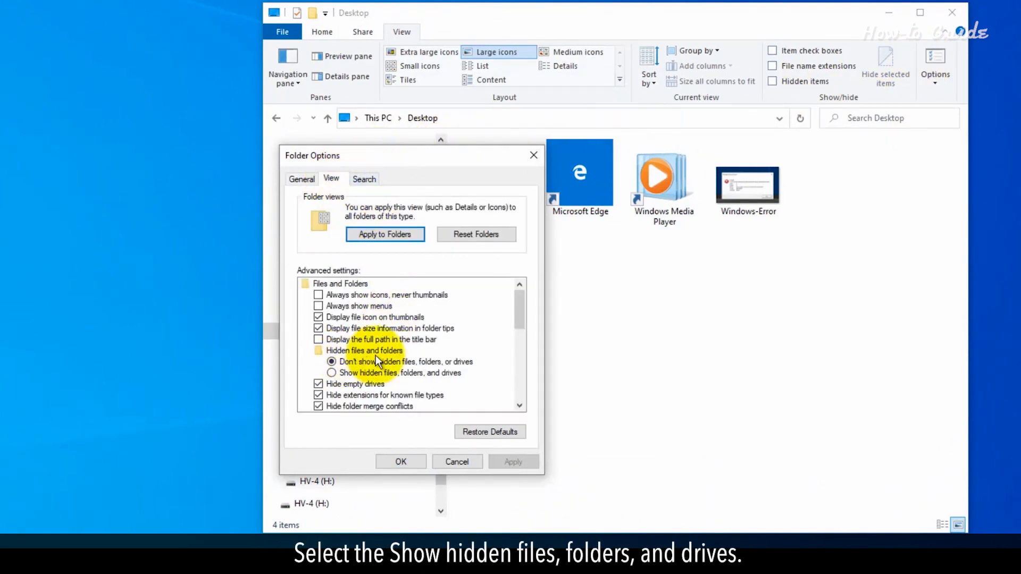
{"action": "left_click", "coordinate": [332, 372]}
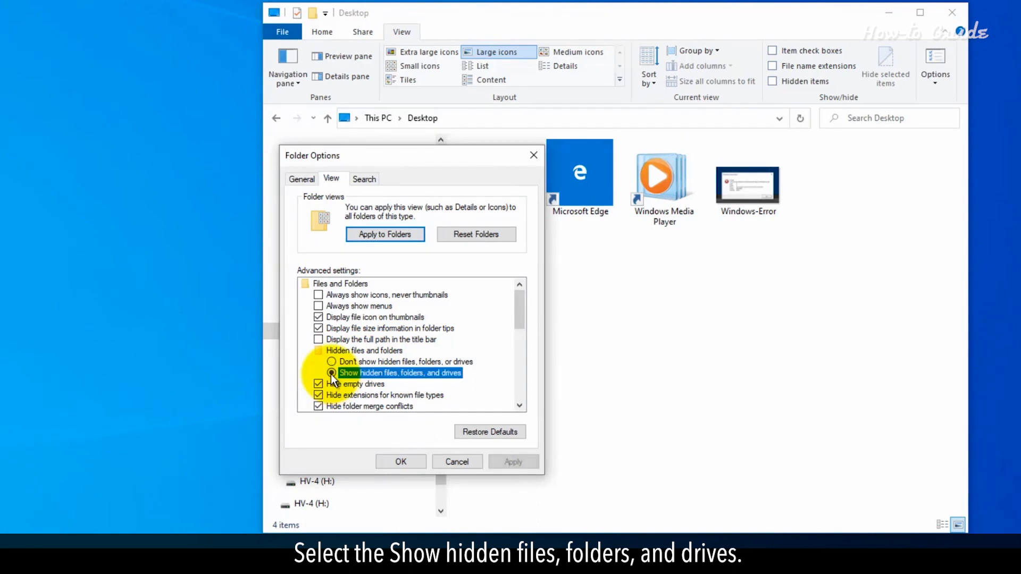
{"action": "left_click", "coordinate": [332, 372]}
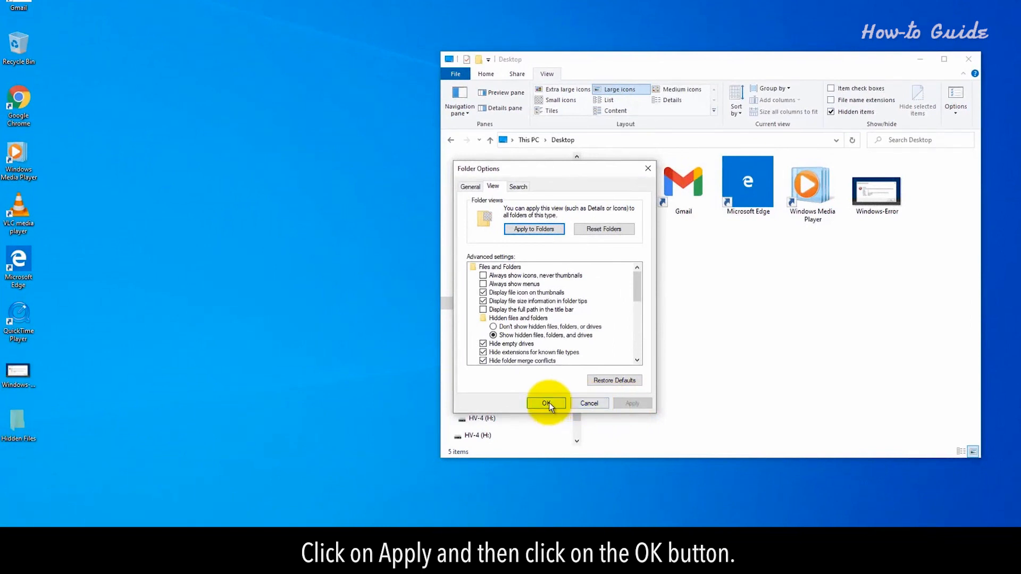
{"action": "left_click", "coordinate": [546, 403]}
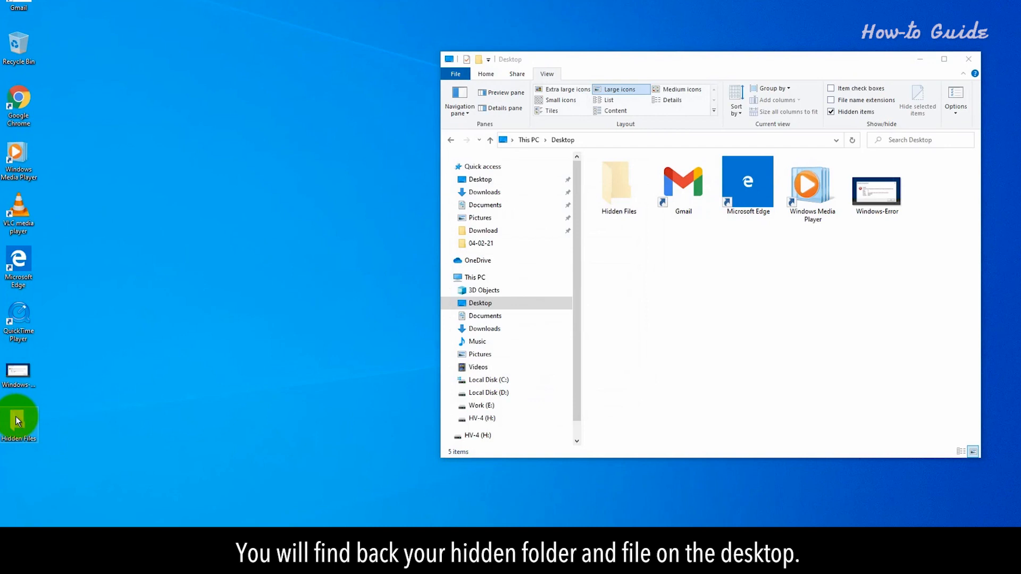
Open the 'Hidden Files' folder to reveal the File-1 PDF inside.
{"action": "double_click", "coordinate": [617, 182]}
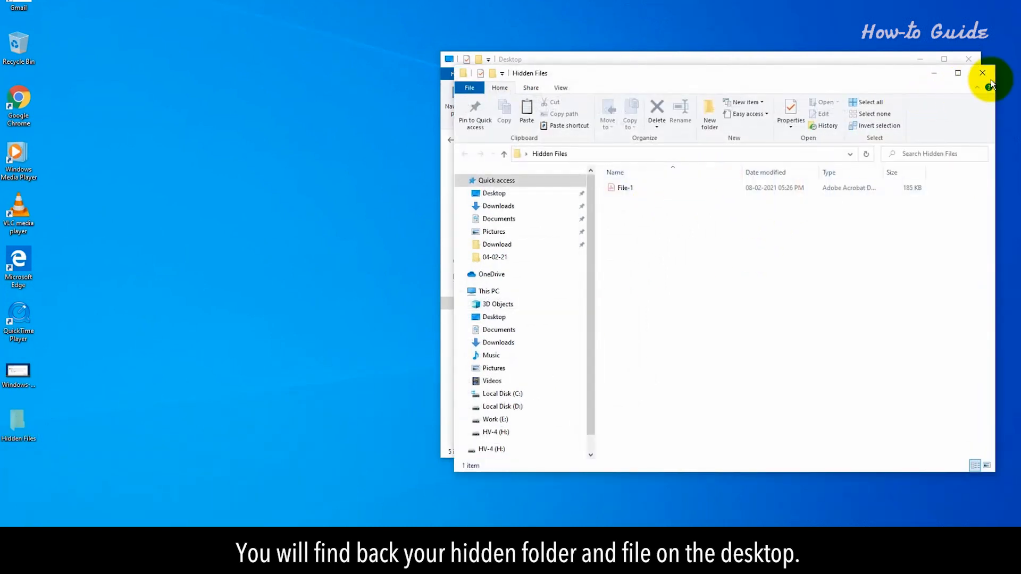